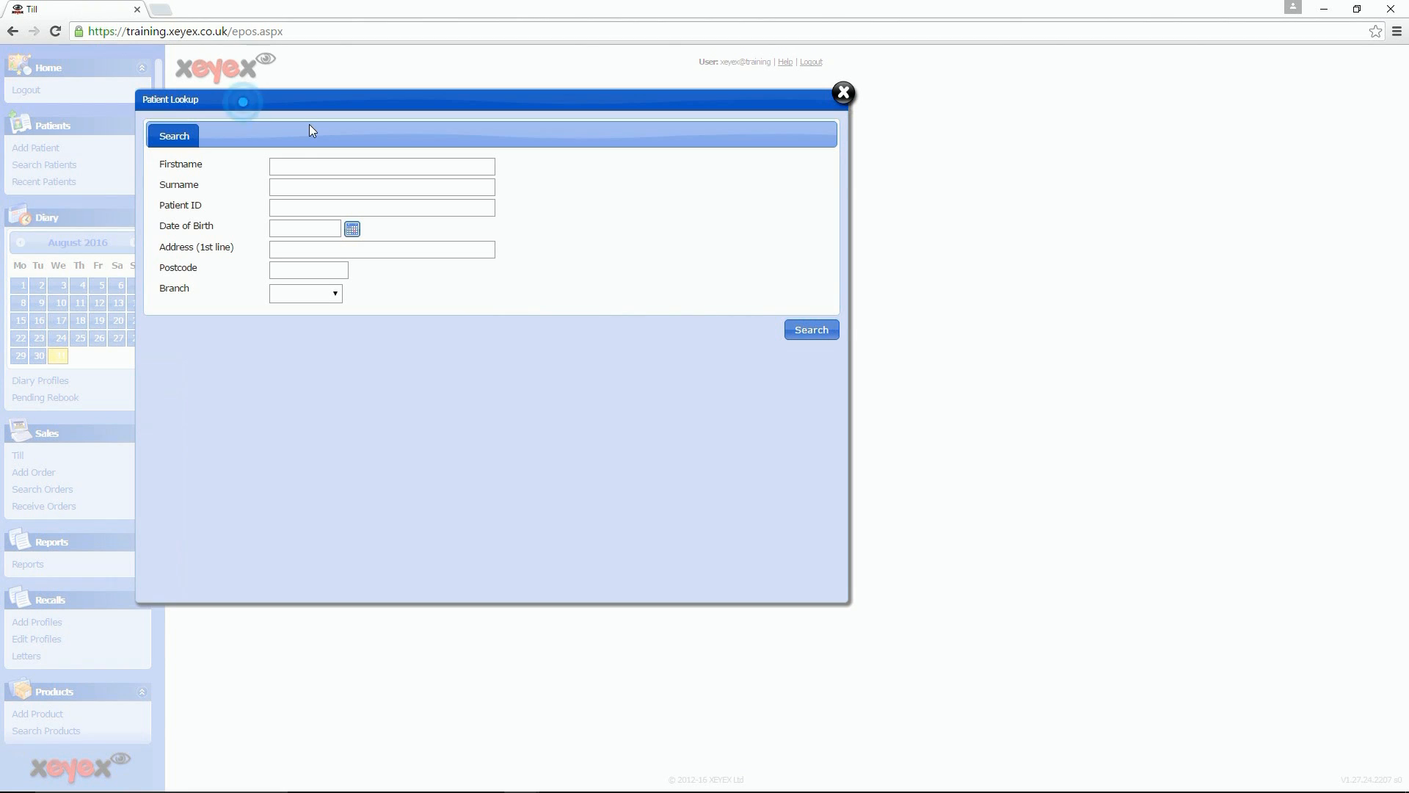
type("Adam")
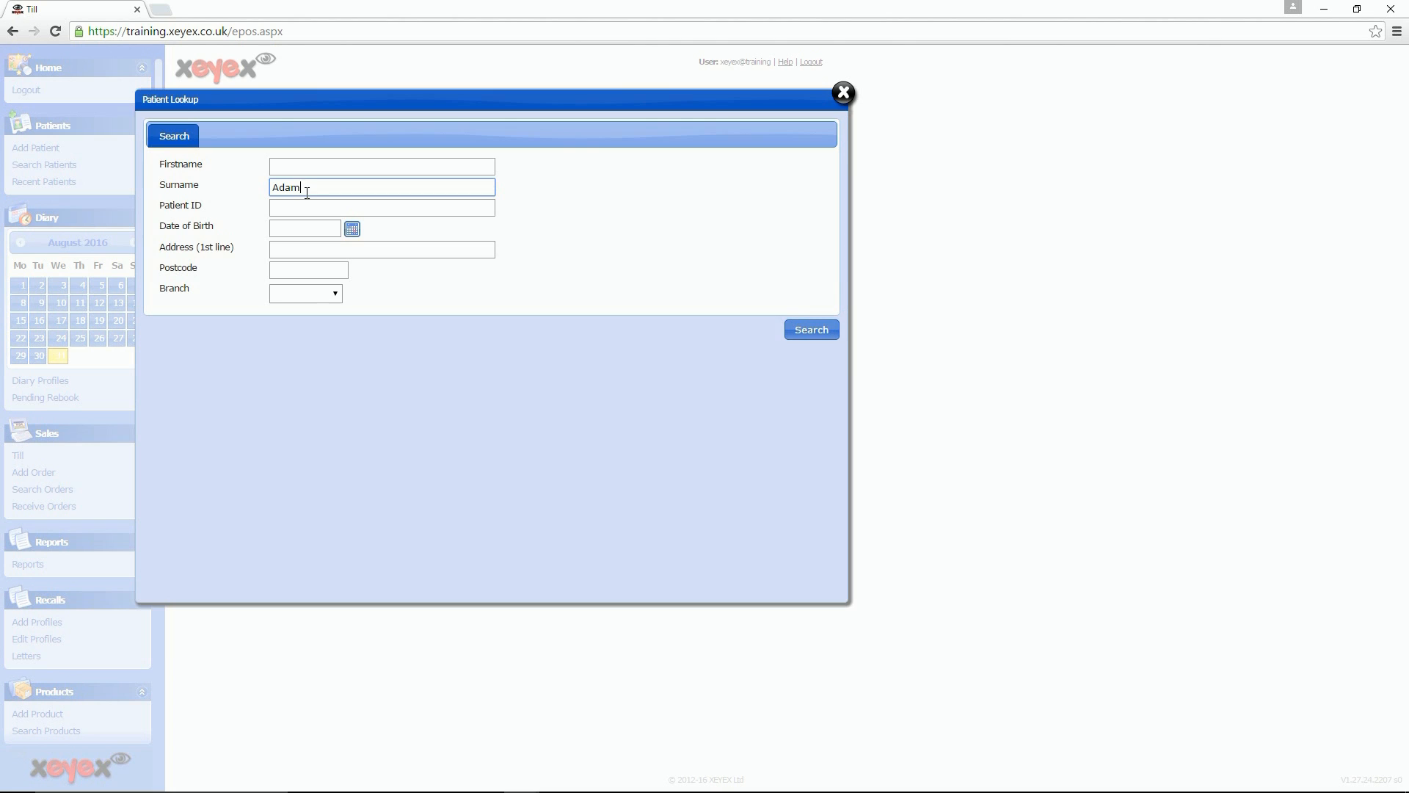
left_click(810, 329)
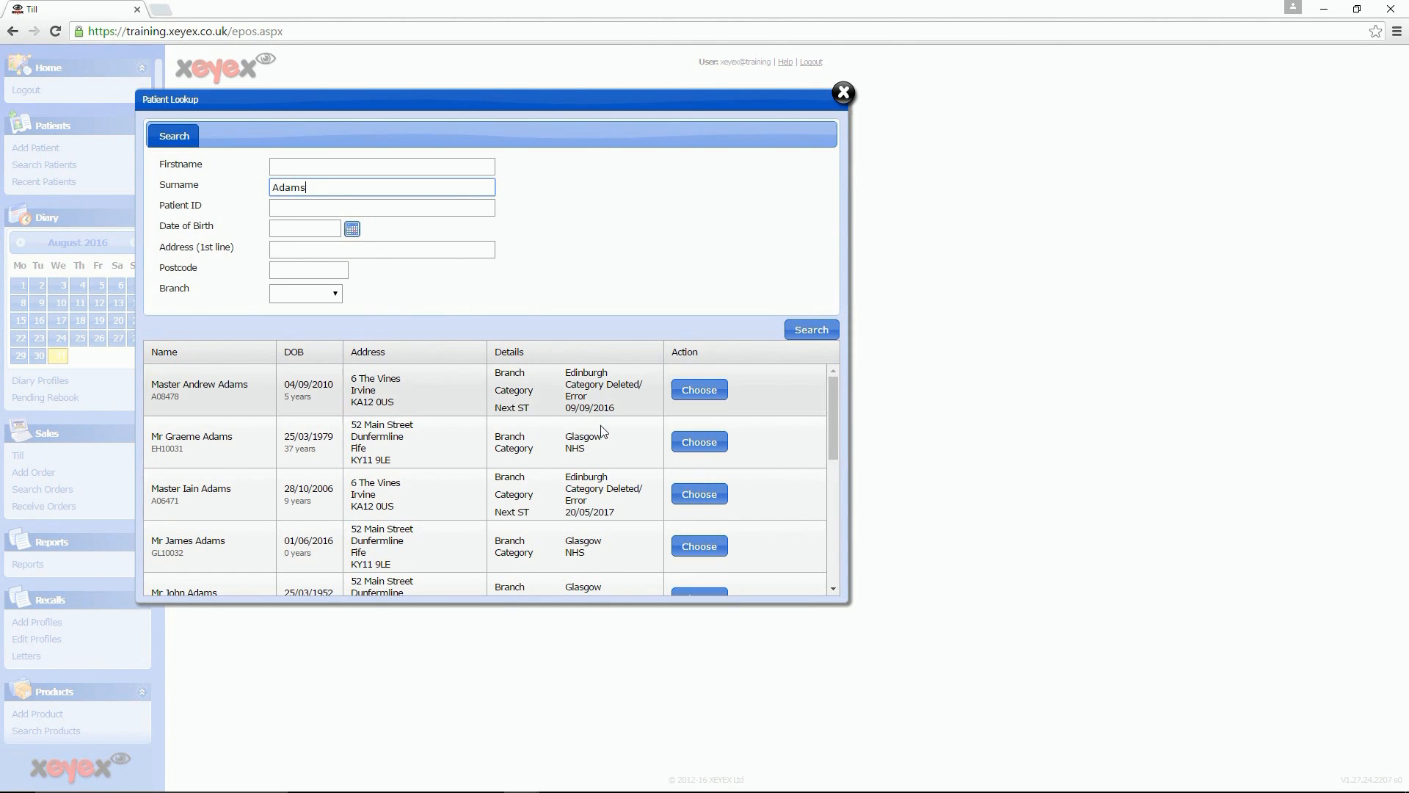
left_click(698, 442)
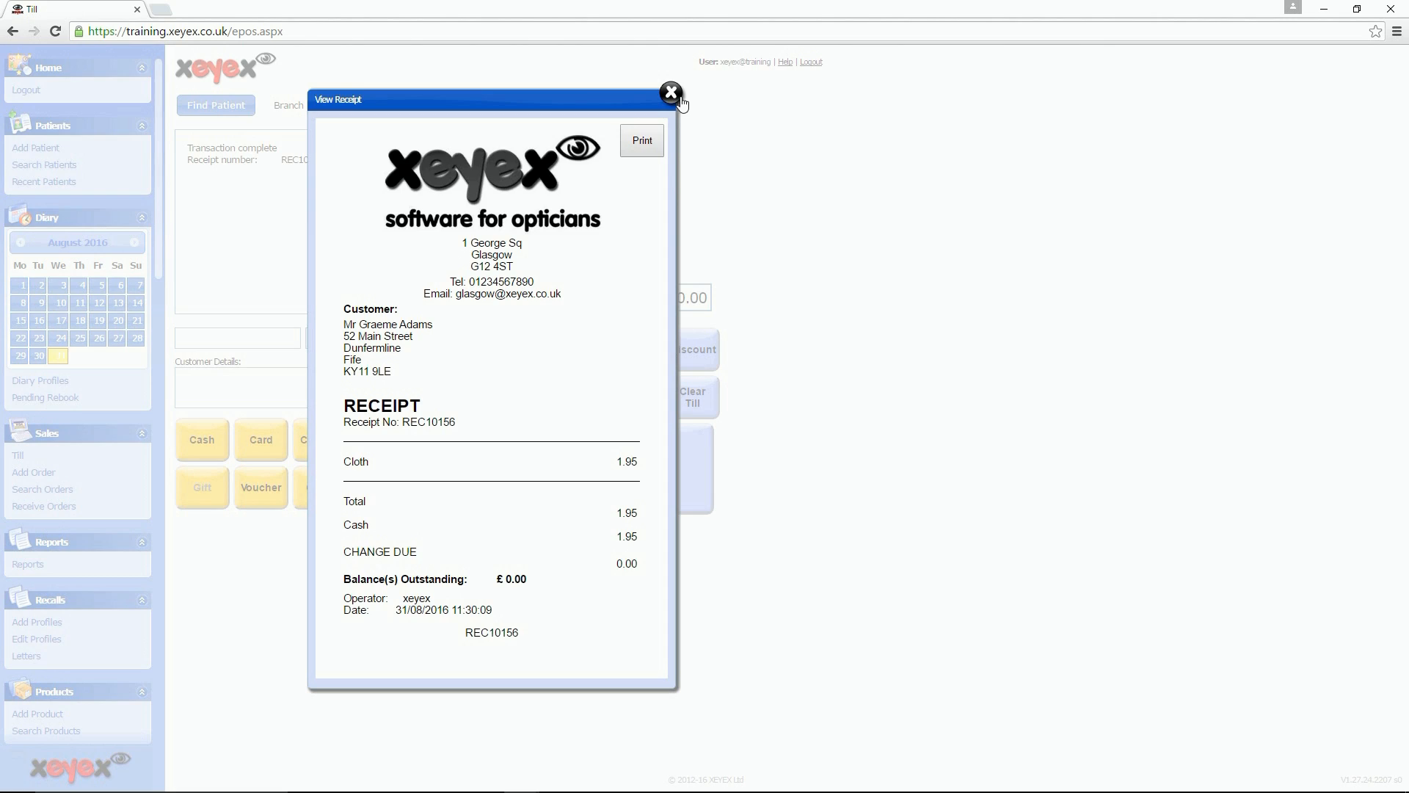
left_click(670, 93)
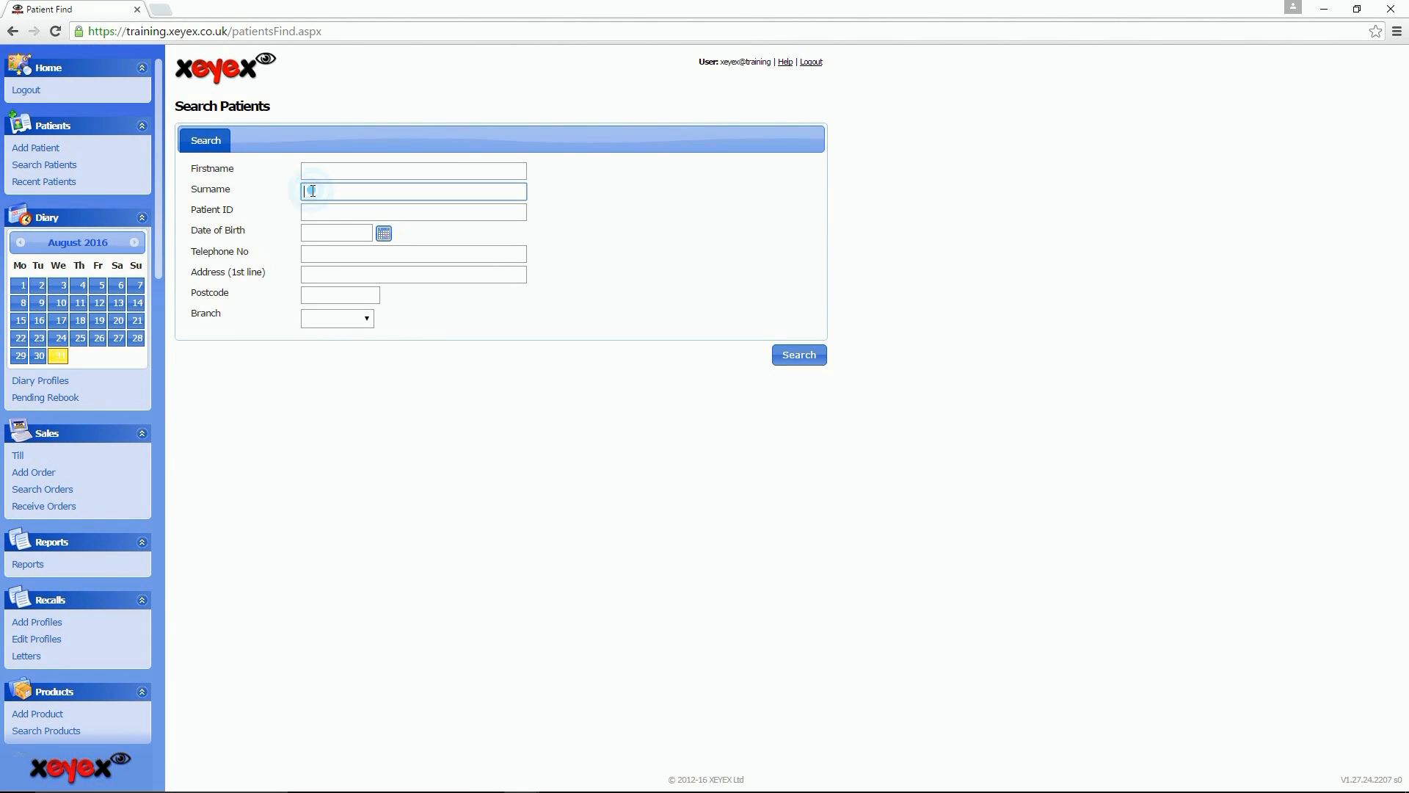
left_click(797, 354)
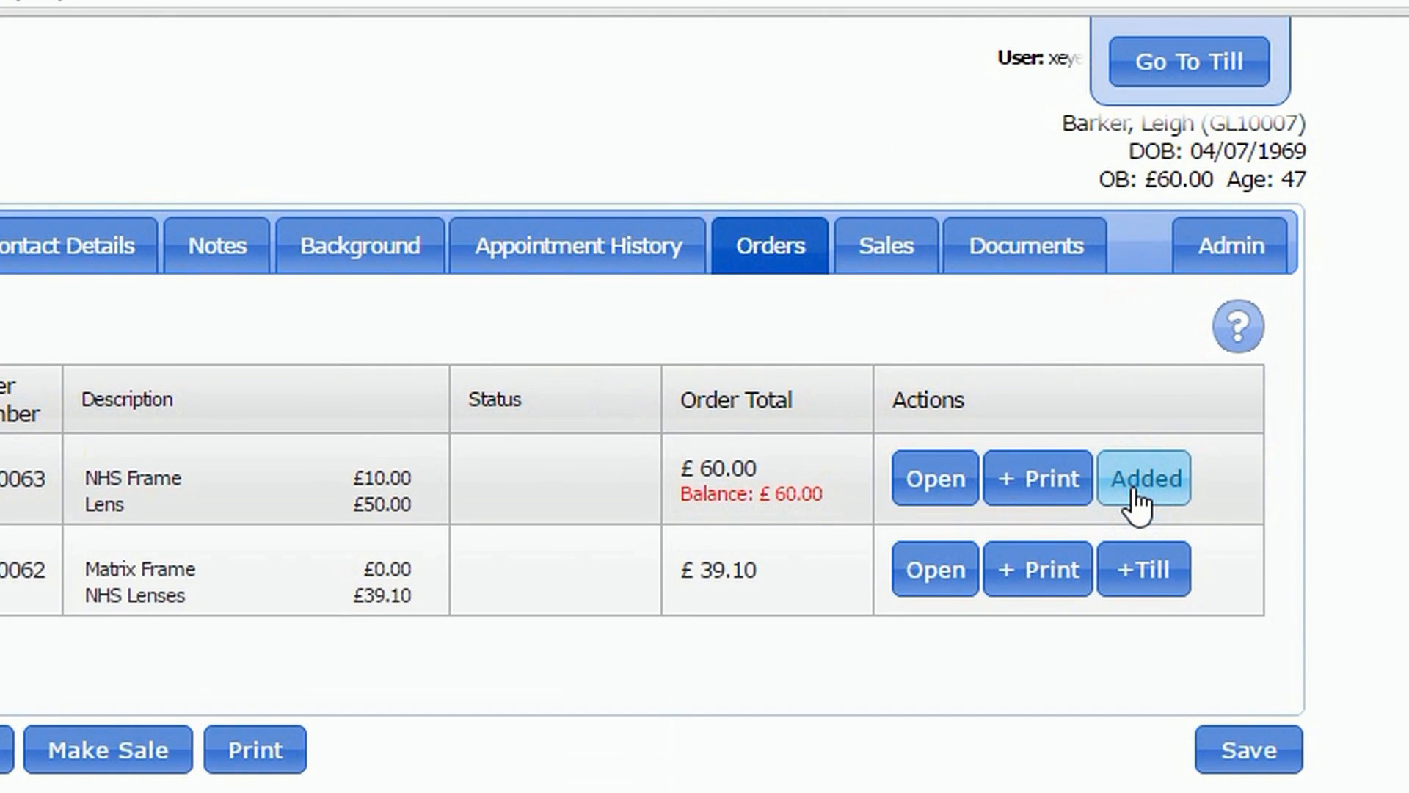
left_click(1189, 62)
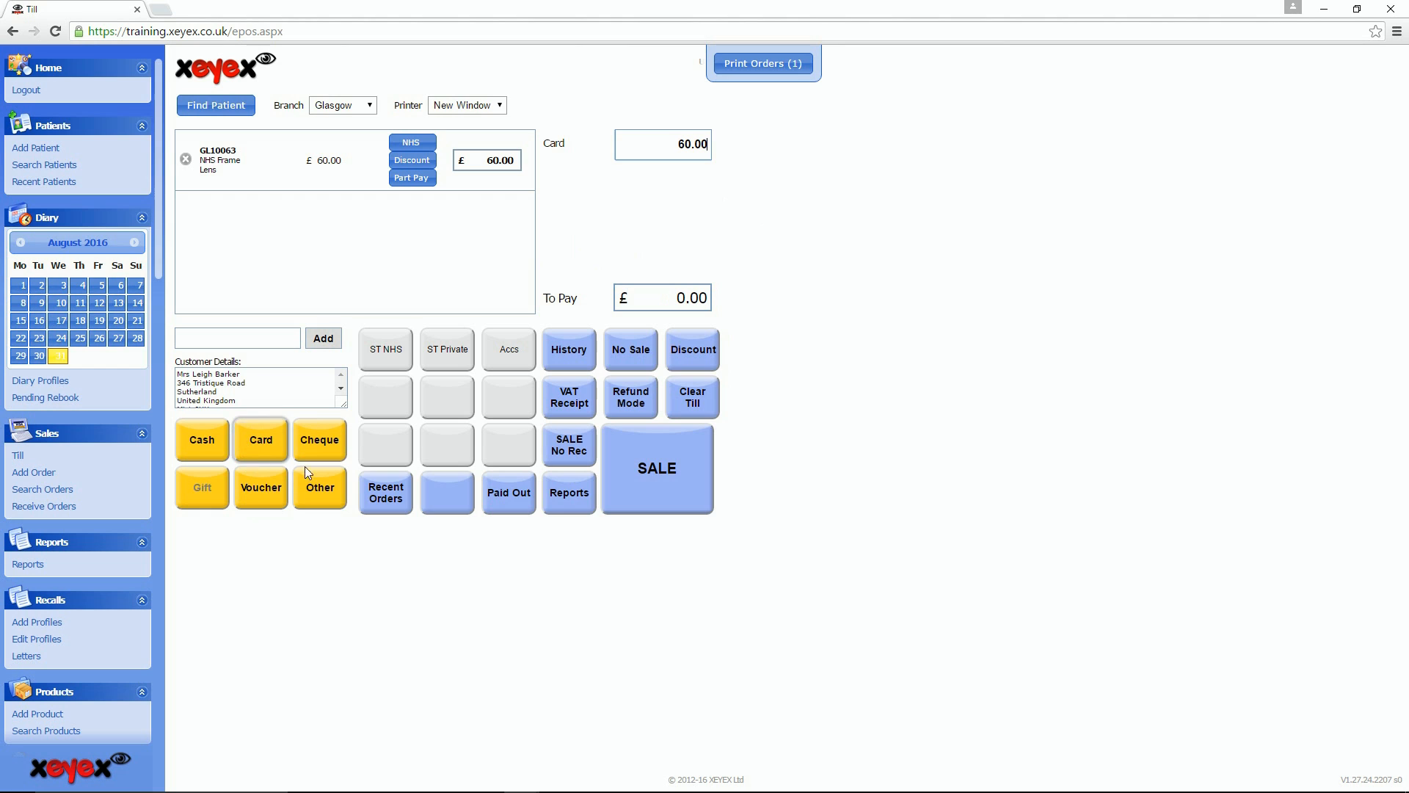
left_click(657, 468)
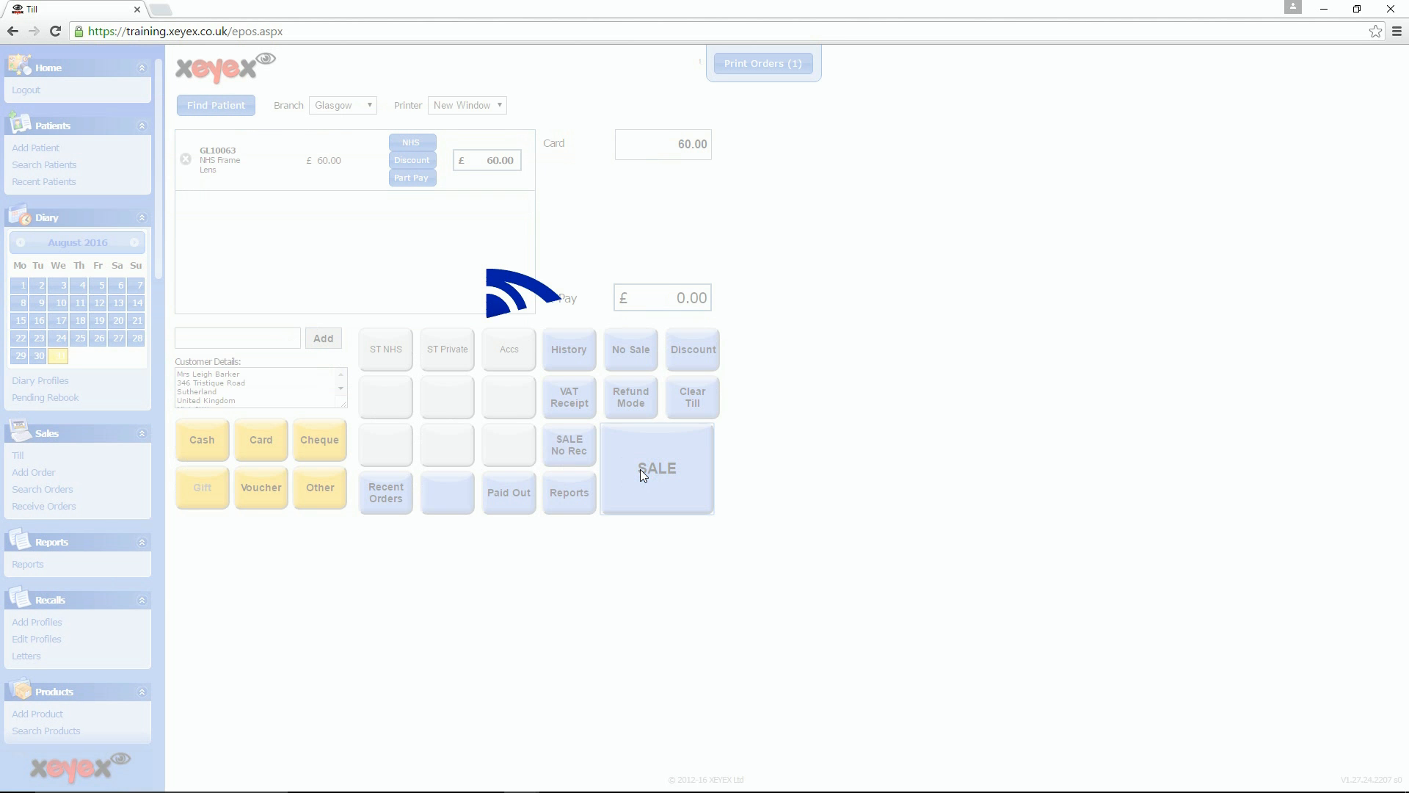
left_click(657, 468)
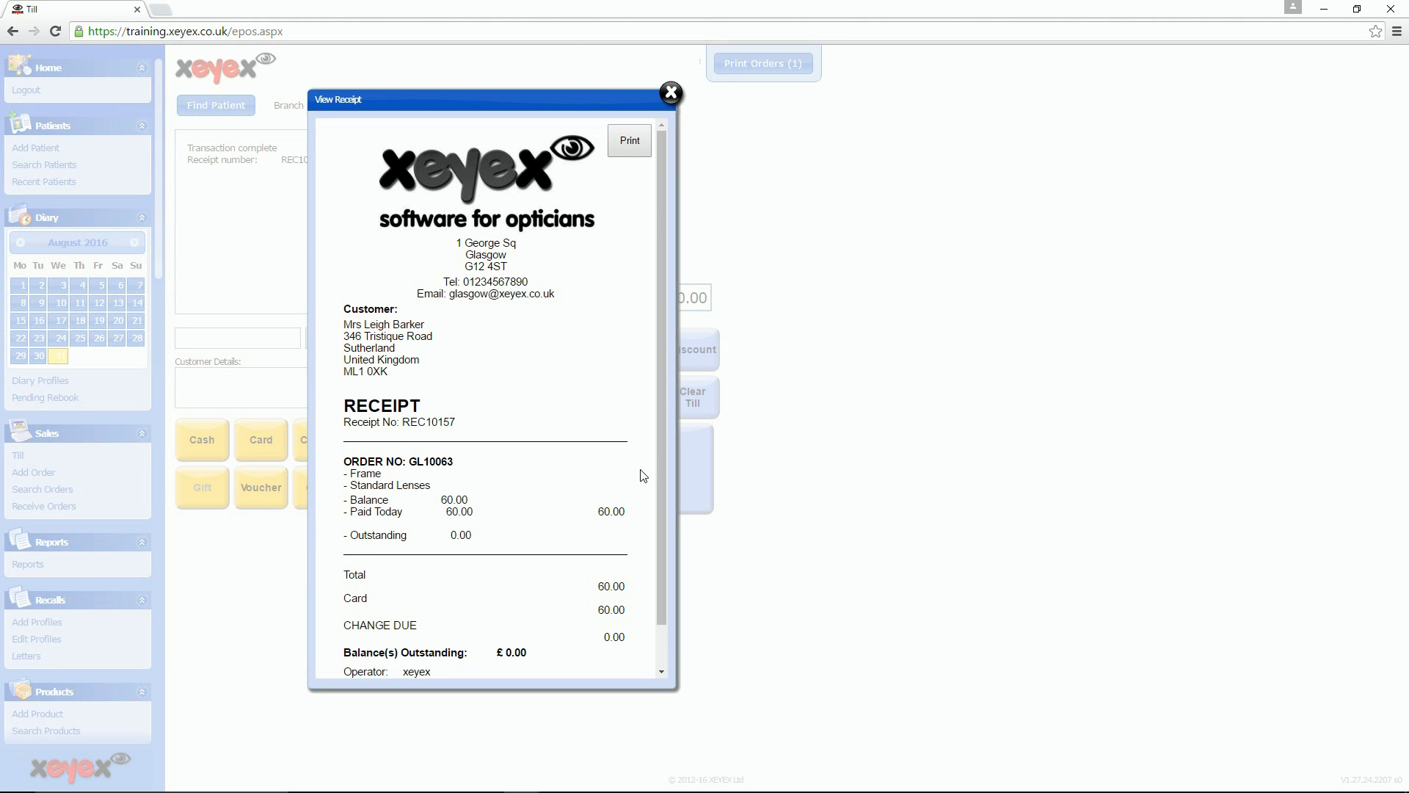
mouse_move(585, 318)
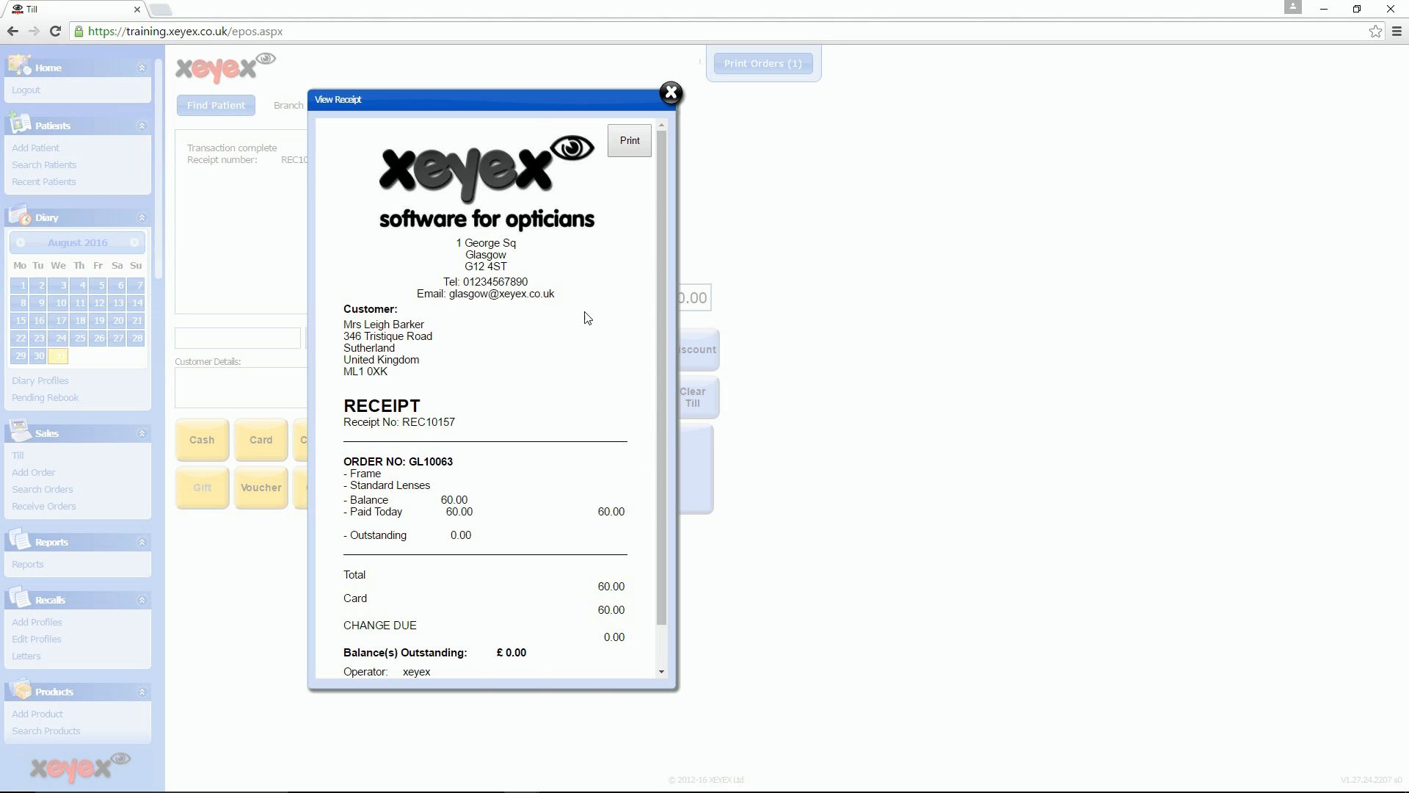
left_click(669, 92)
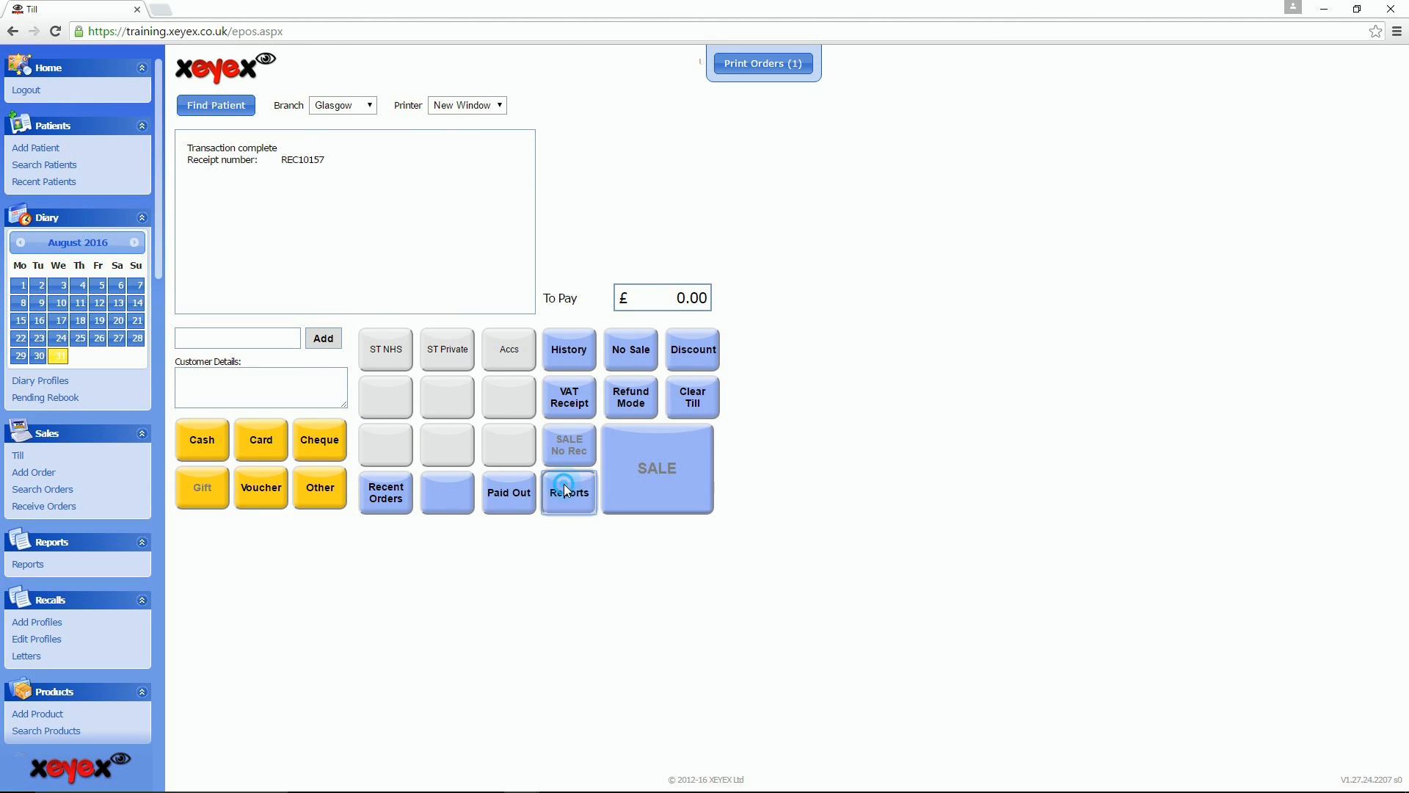
Review the £235.70 end-of-day X report, then open Manage Reports.
left_click(569, 493)
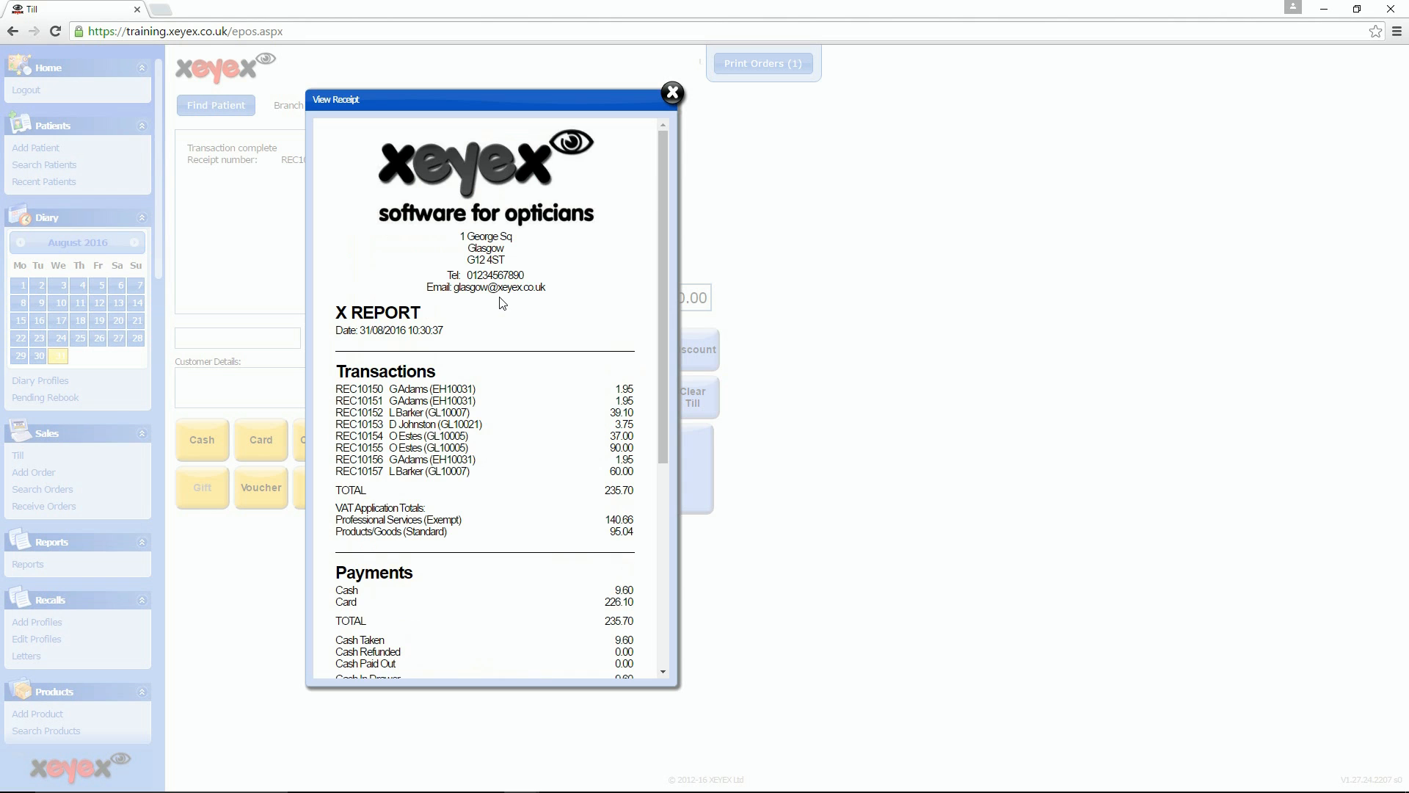
scroll("down", 3)
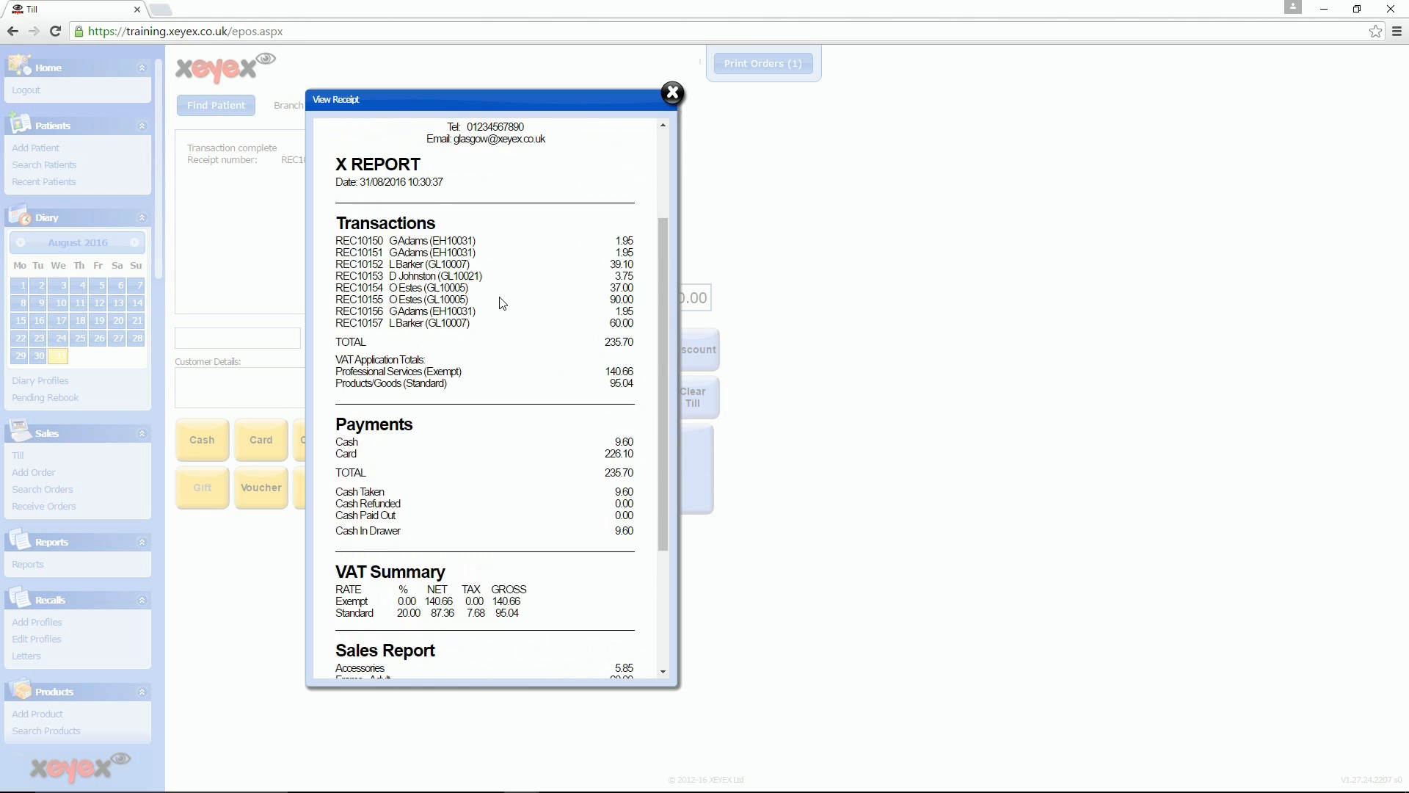
left_click(670, 92)
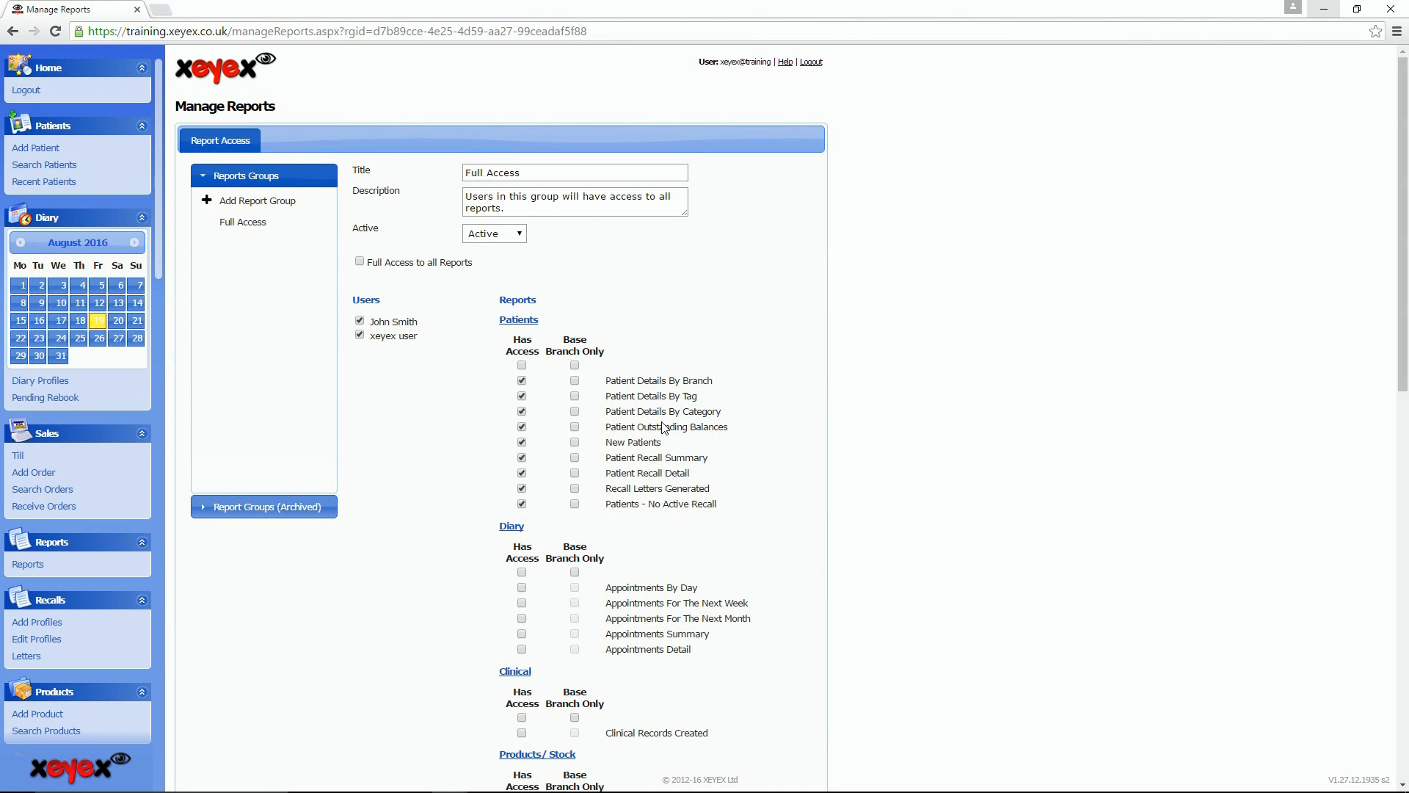
scroll("down", 3)
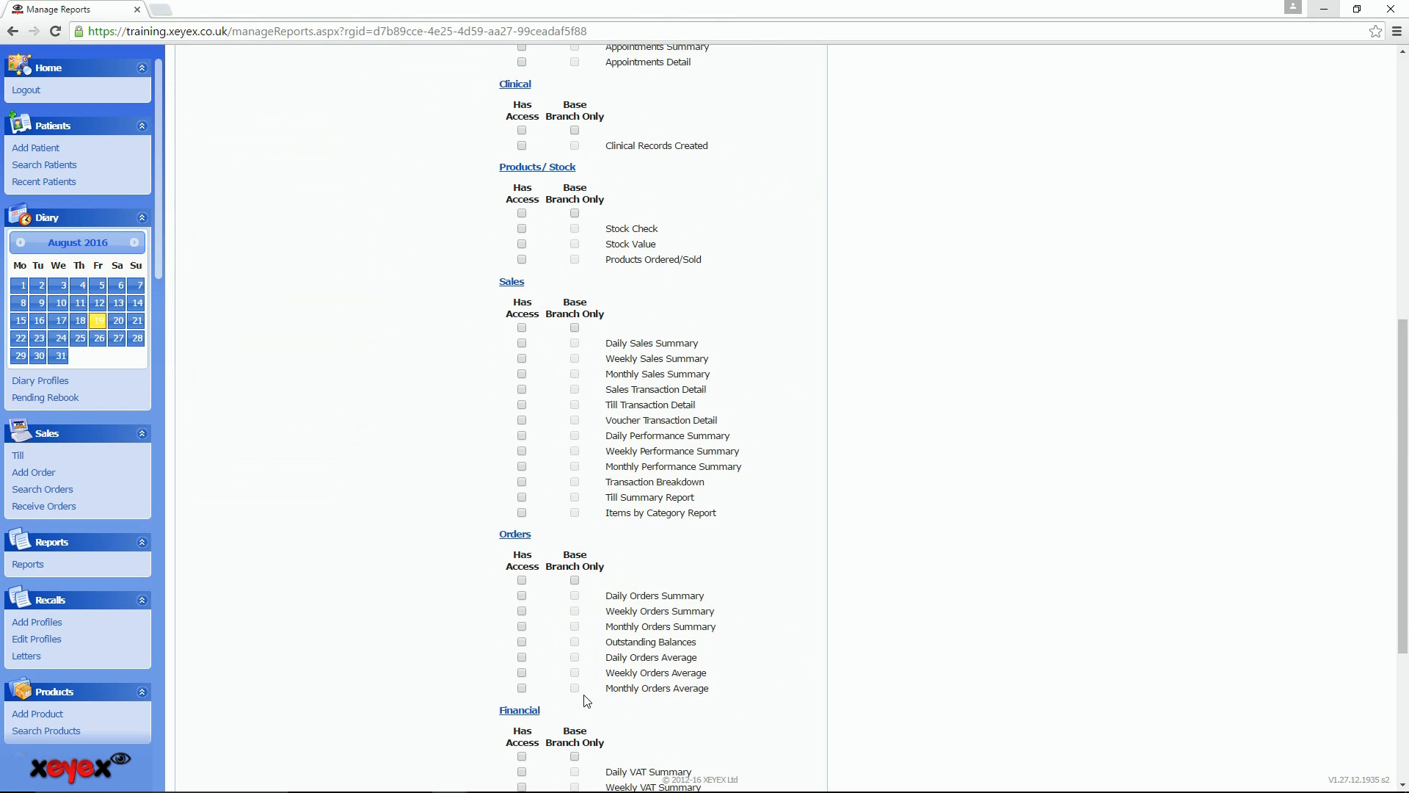
scroll("down", 3)
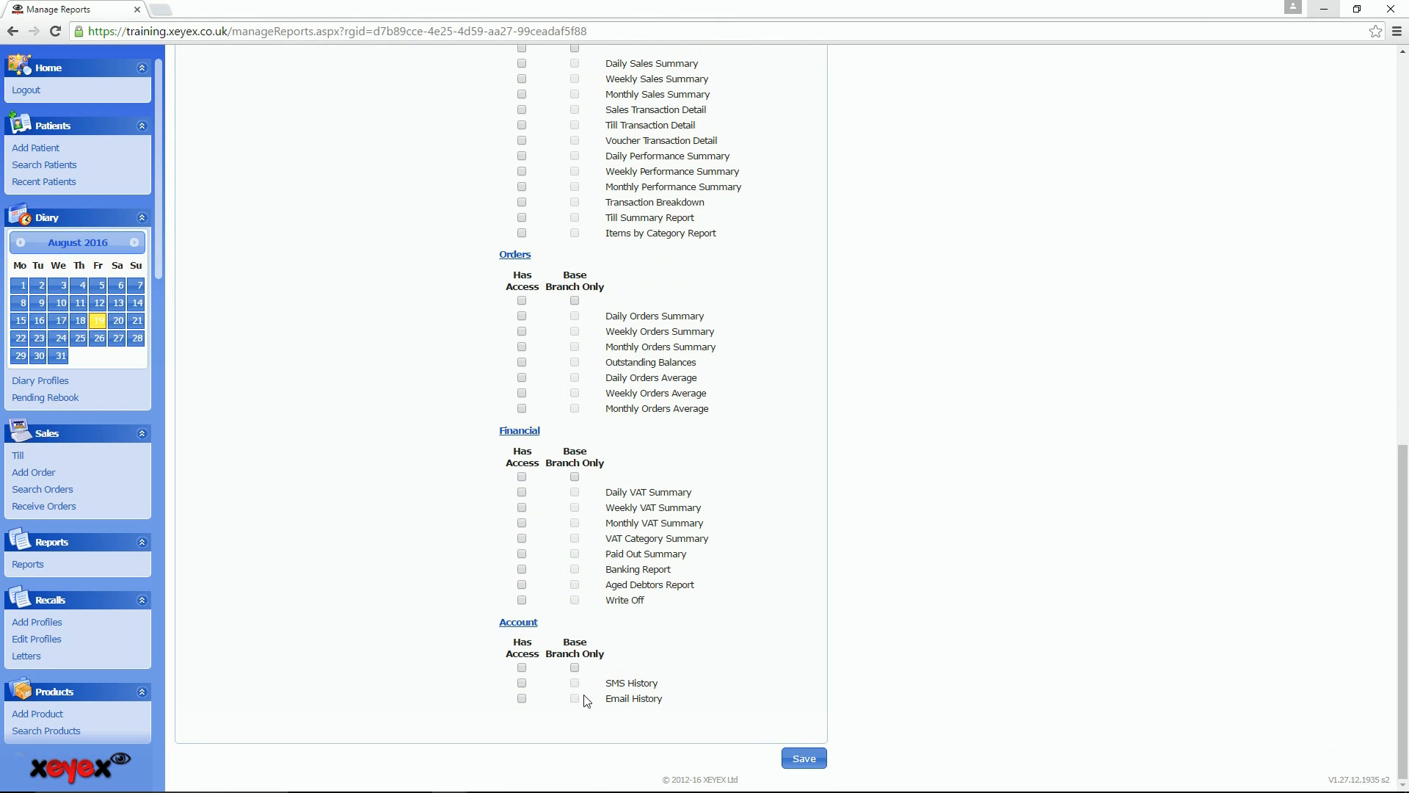
scroll("up", 3)
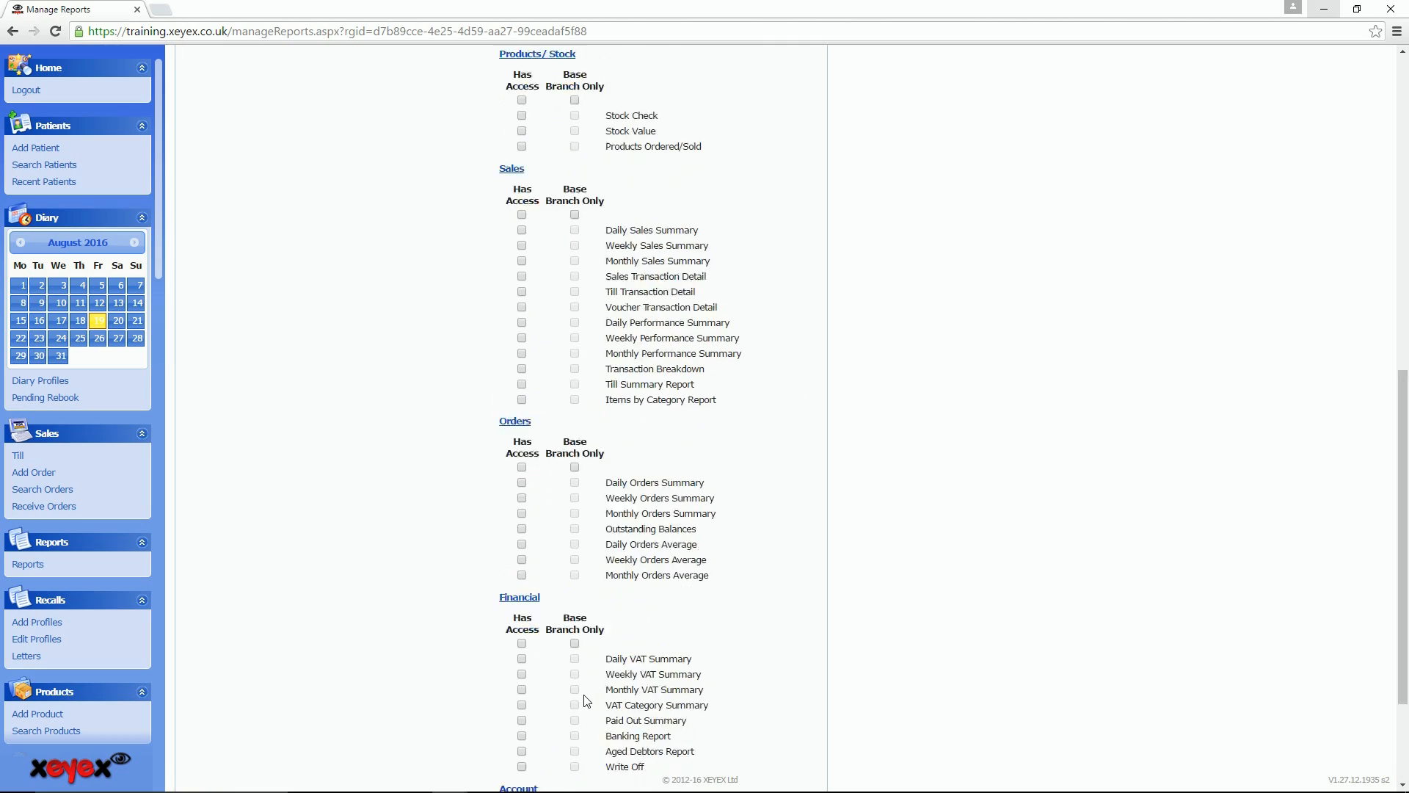
scroll("up", 3)
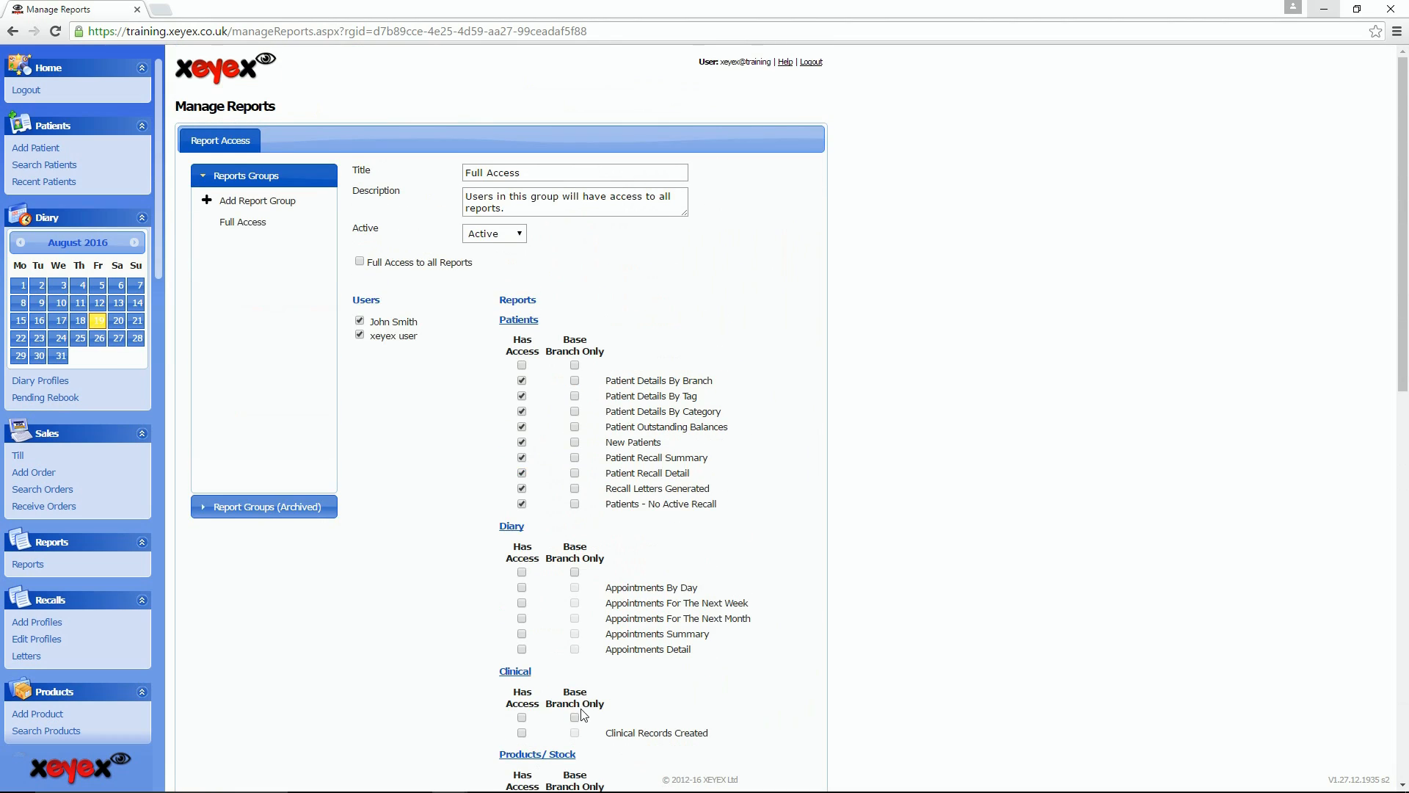